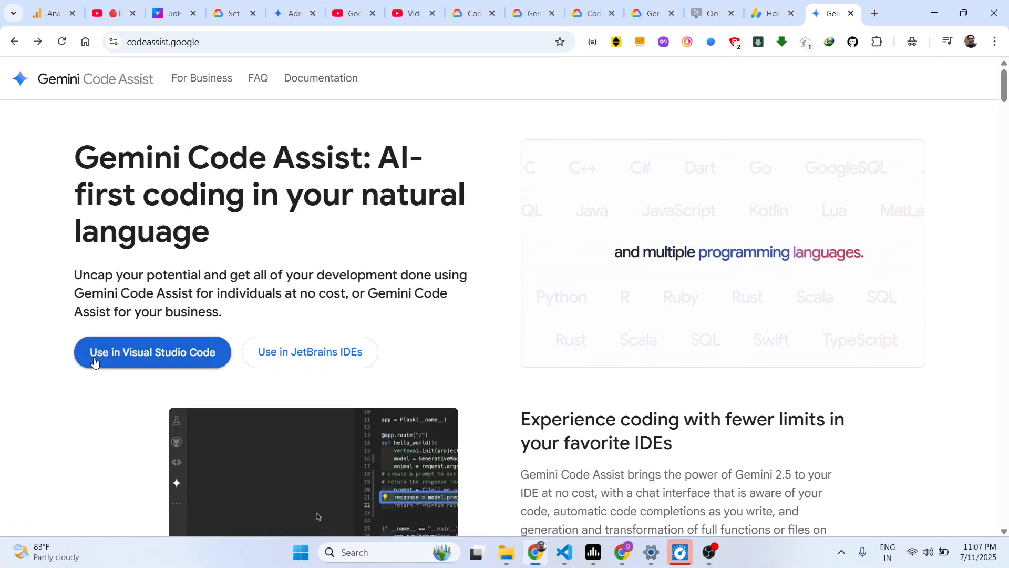
Open the Gemini Code Assist extension listing and send it to Visual Studio Code.
left_click(152, 352)
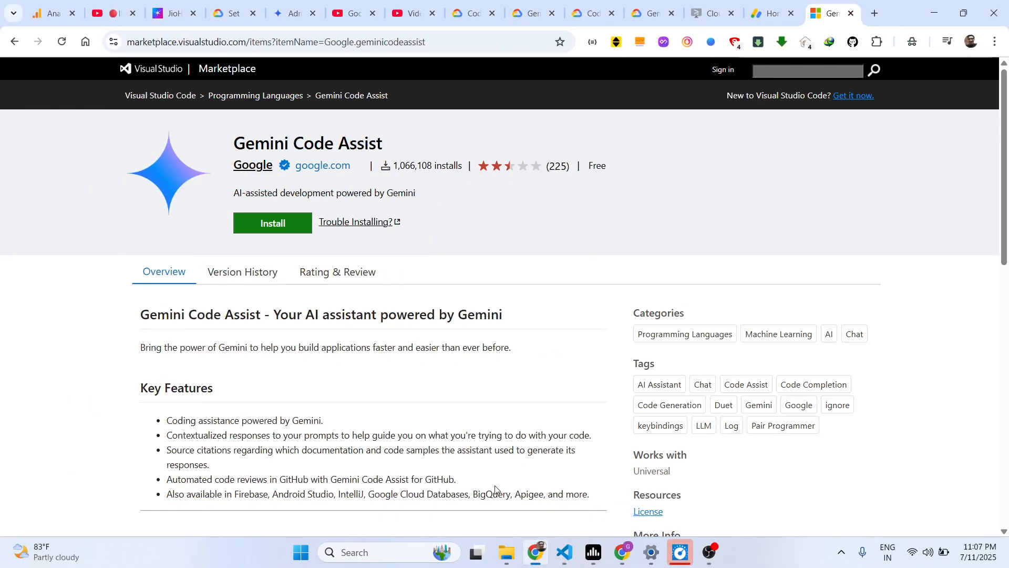
left_click(563, 552)
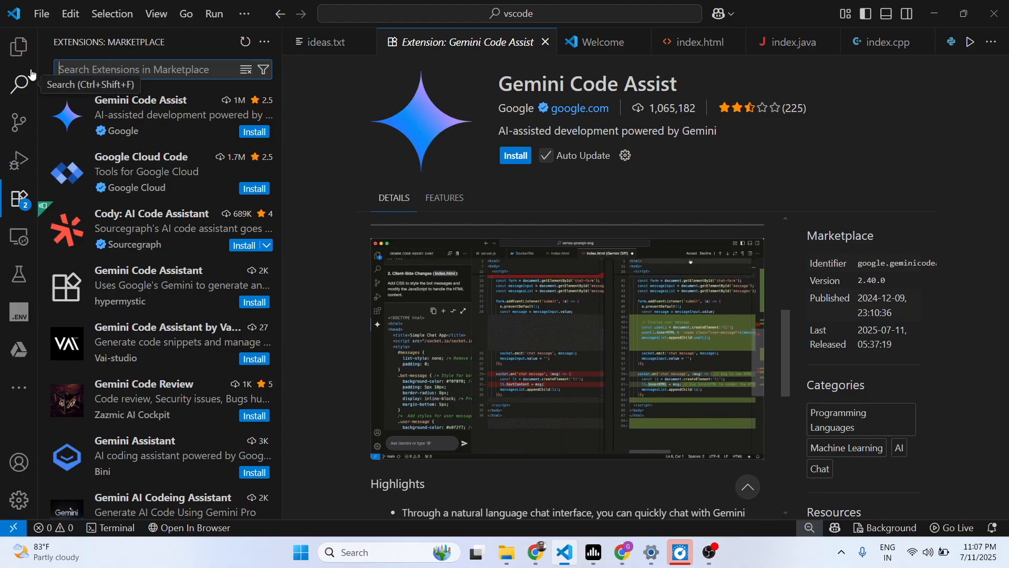
Search the marketplace for 'Gemini' and install Gemini Code Assist.
type("Gemini")
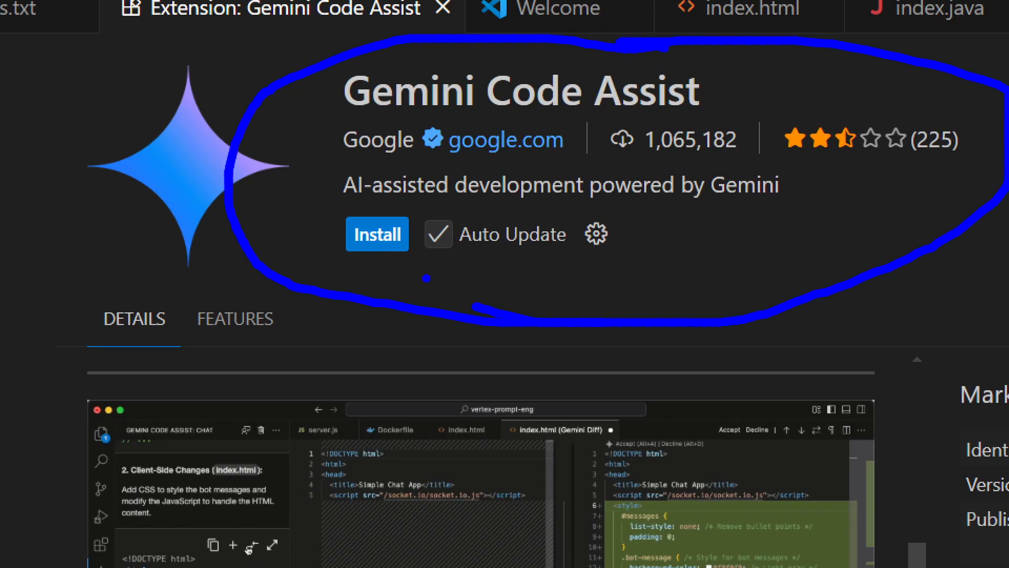
left_click(377, 234)
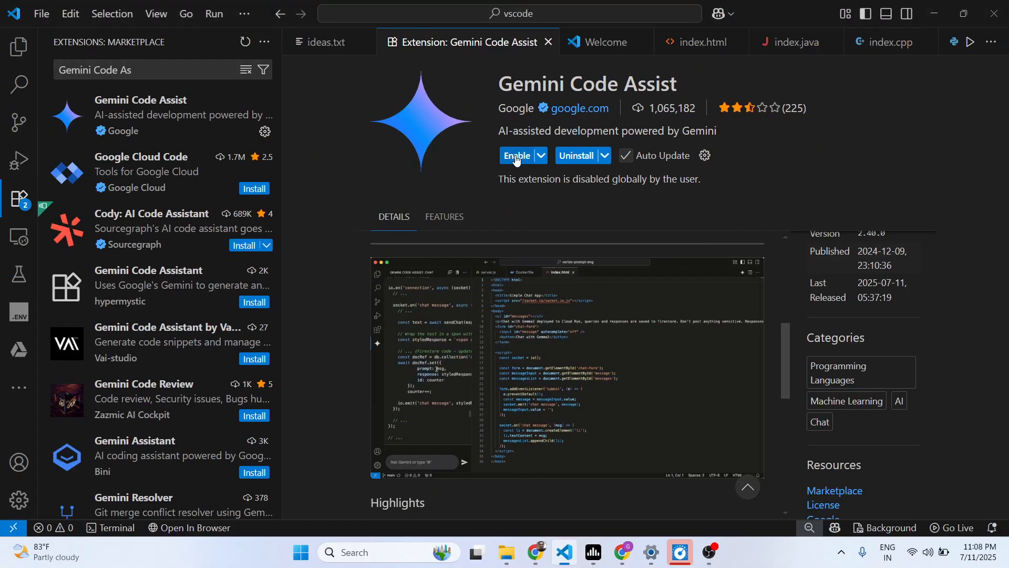
Enable Gemini Code Assist and open its chat panel from the sidebar overflow menu.
left_click(516, 155)
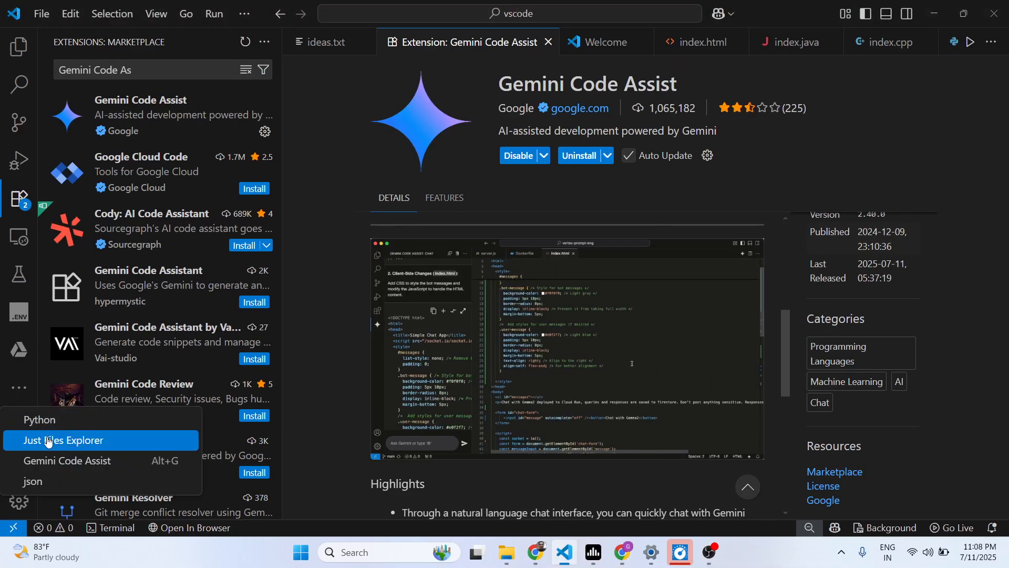
left_click(67, 461)
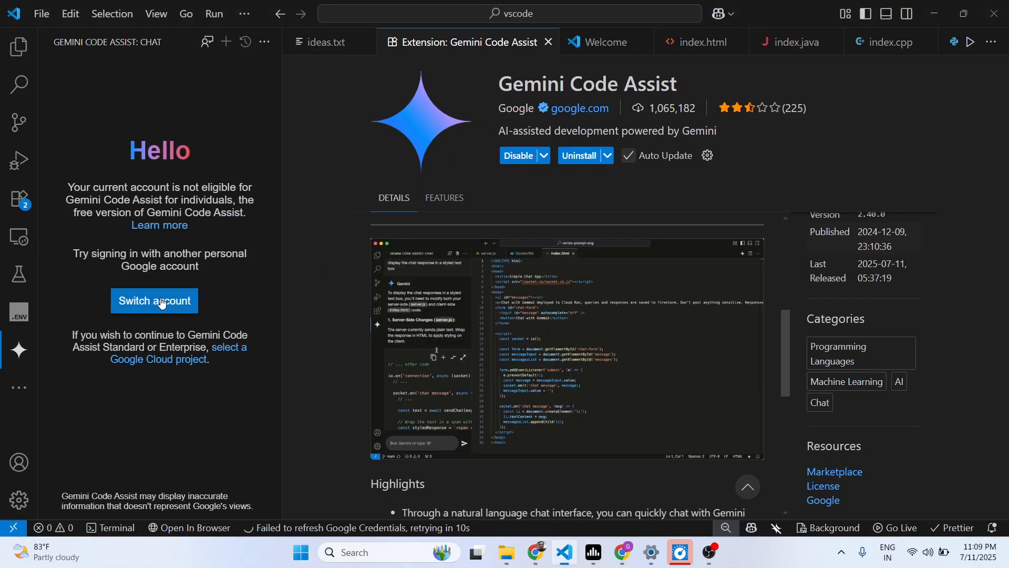
Choose Switch account and reopen the Google sign-in page in another Chrome profile.
left_click(154, 301)
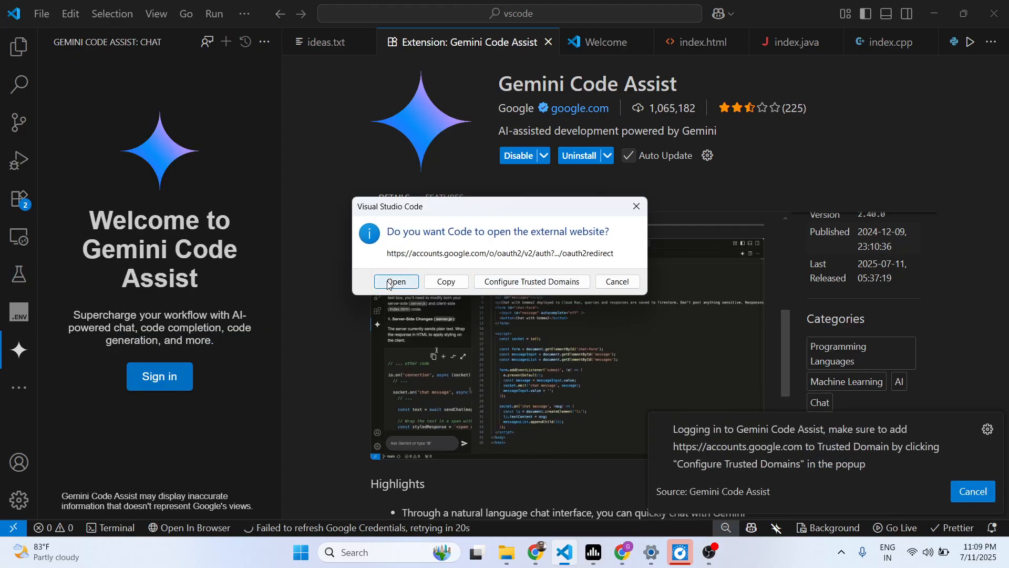
left_click(397, 282)
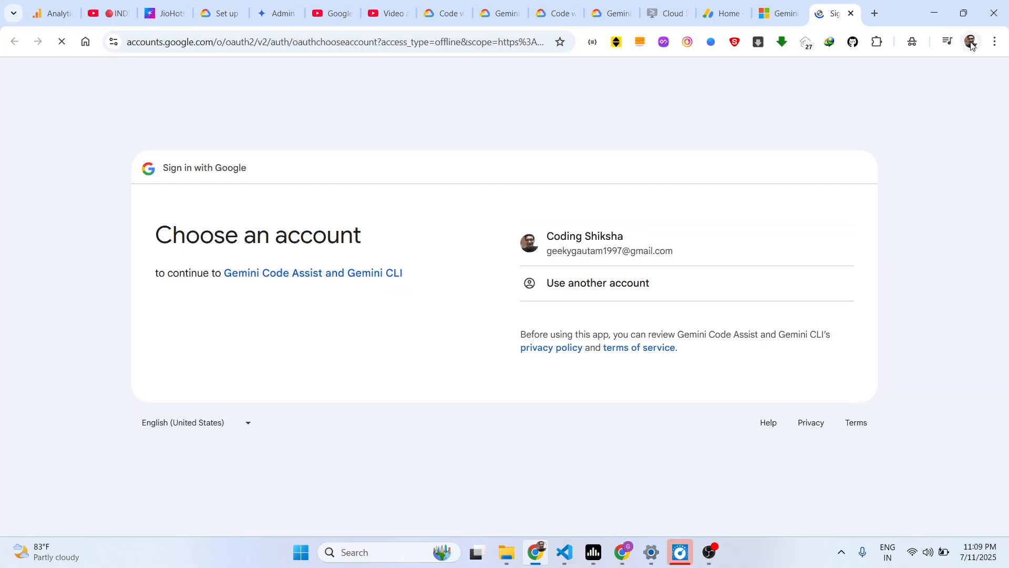
left_click(973, 42)
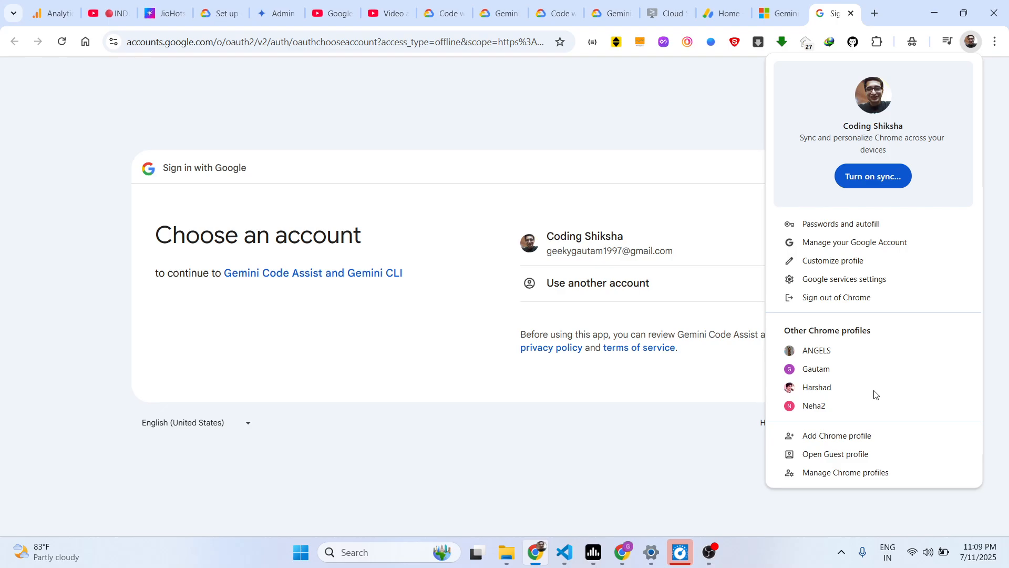
left_click(816, 387)
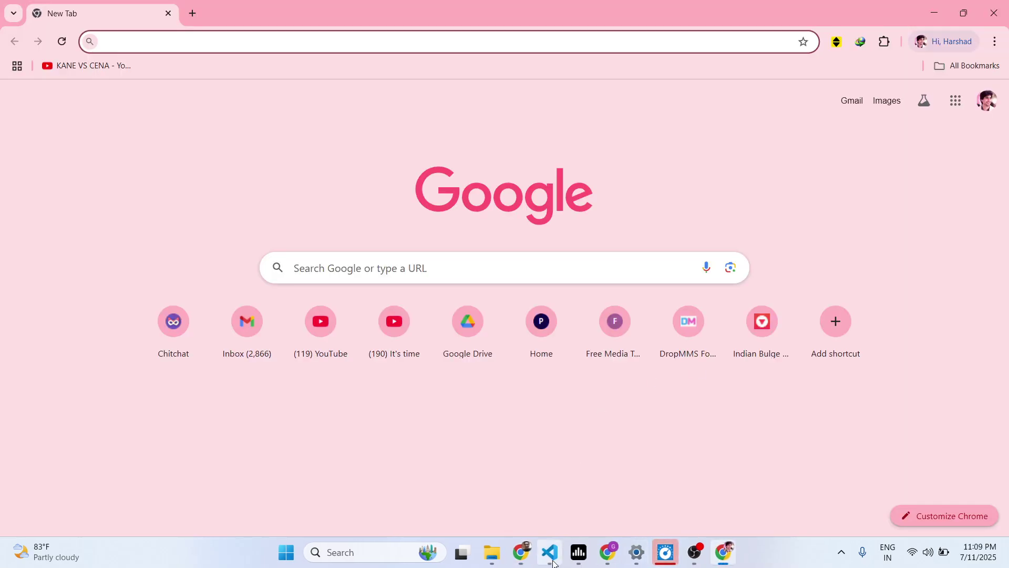
left_click(549, 552)
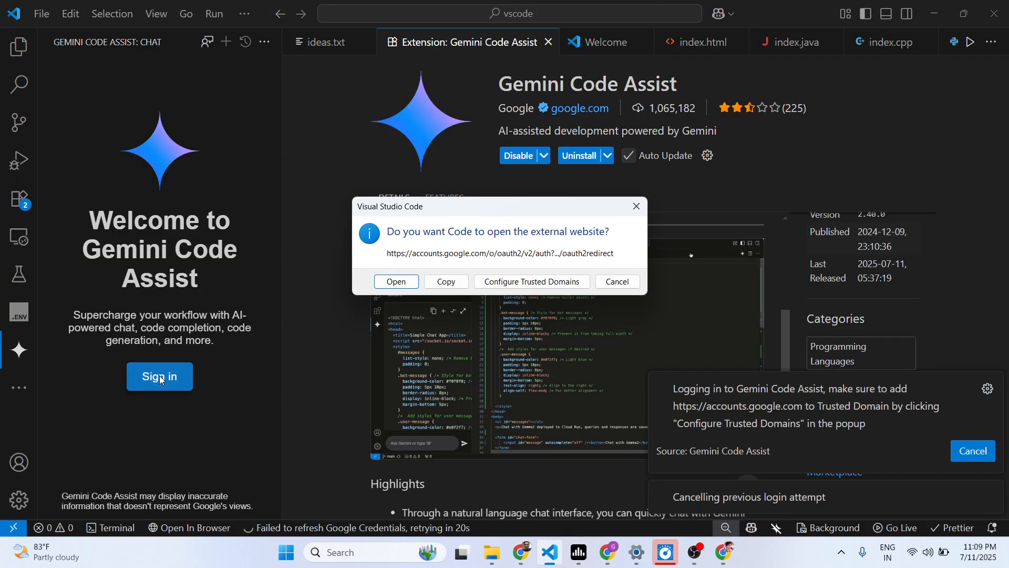
left_click(397, 282)
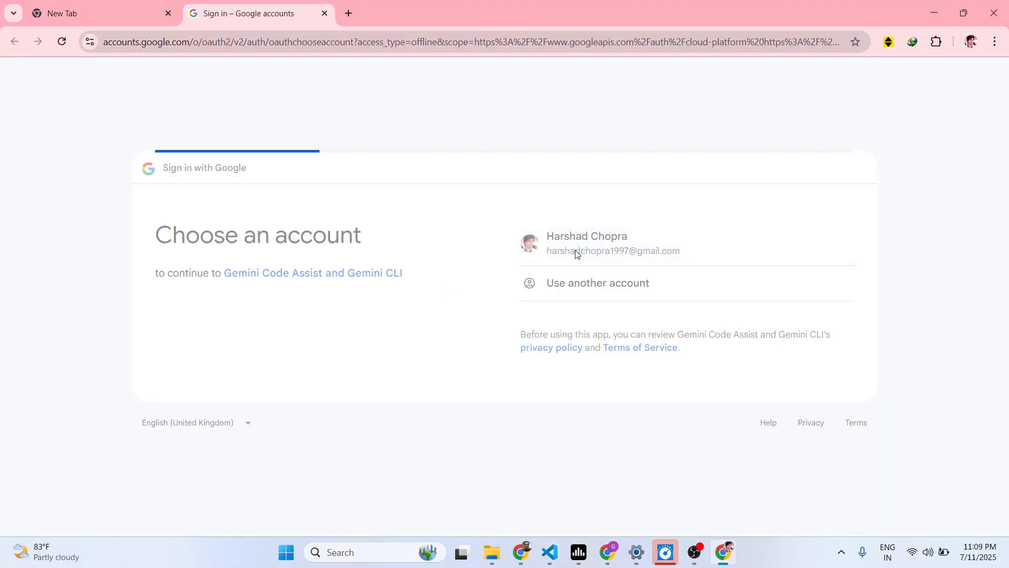
Pick the Google account, confirm Sign in, and open the success page's info panel.
left_click(587, 242)
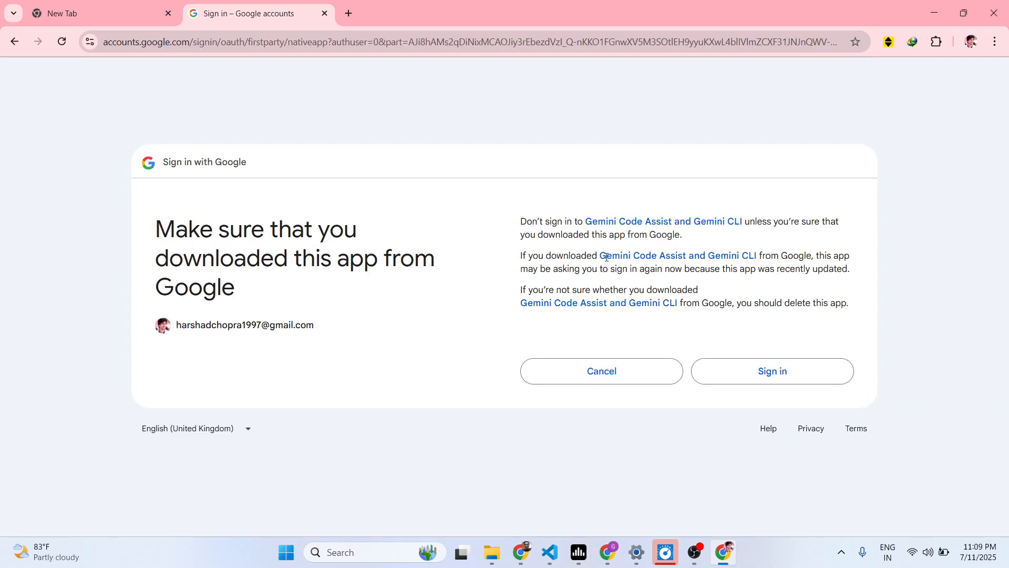
left_click(772, 371)
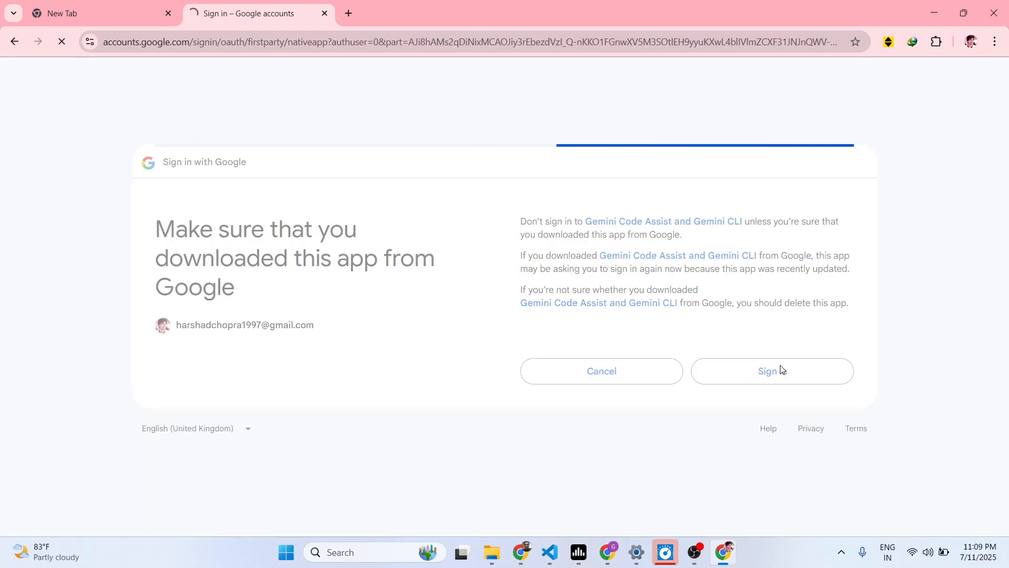
left_click(772, 371)
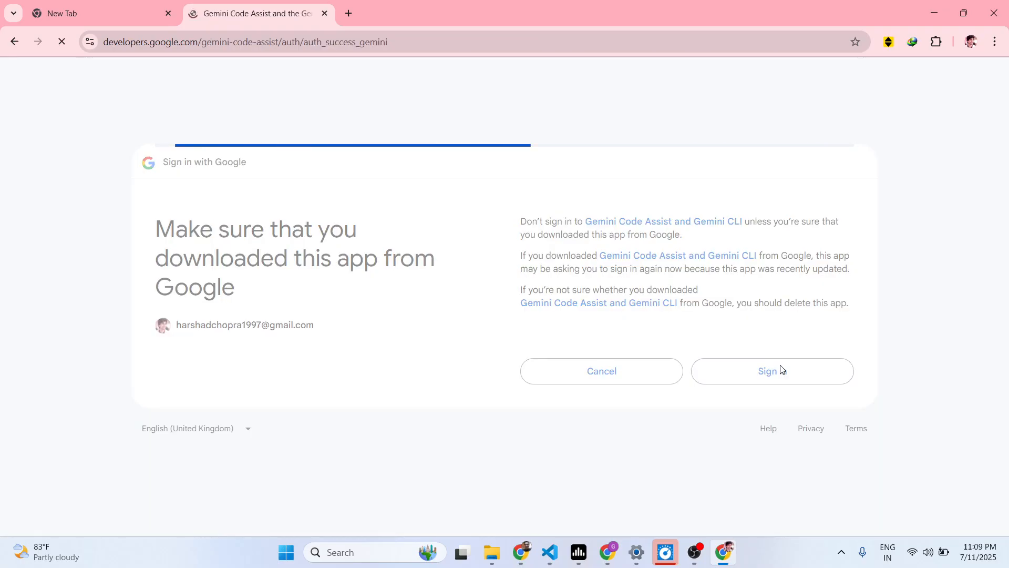
left_click(767, 372)
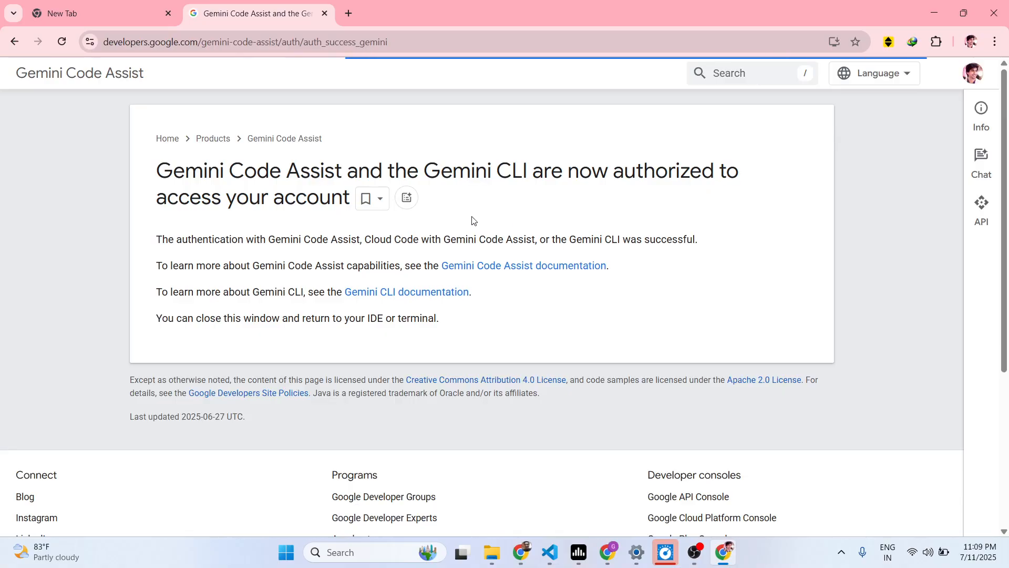
left_click(981, 108)
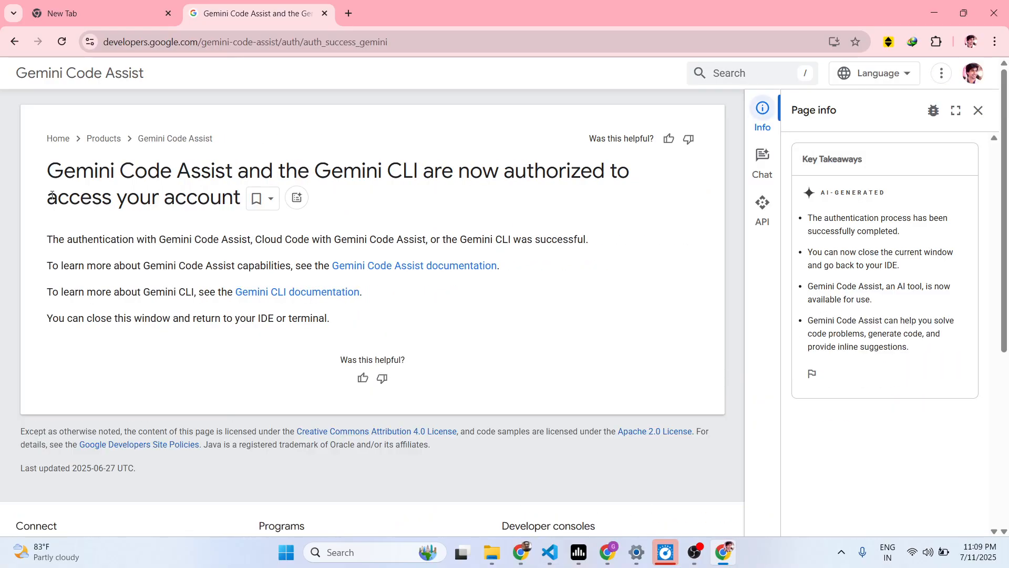
mouse_move(493, 415)
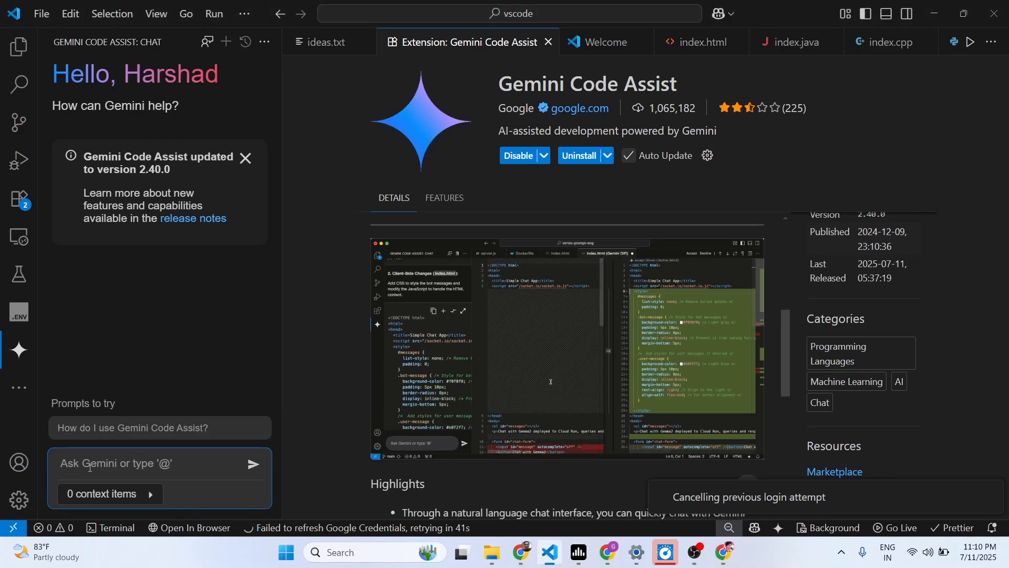
Type 'make a calculator in html' into the Ask Gemini chat box.
type("make a calculator in html")
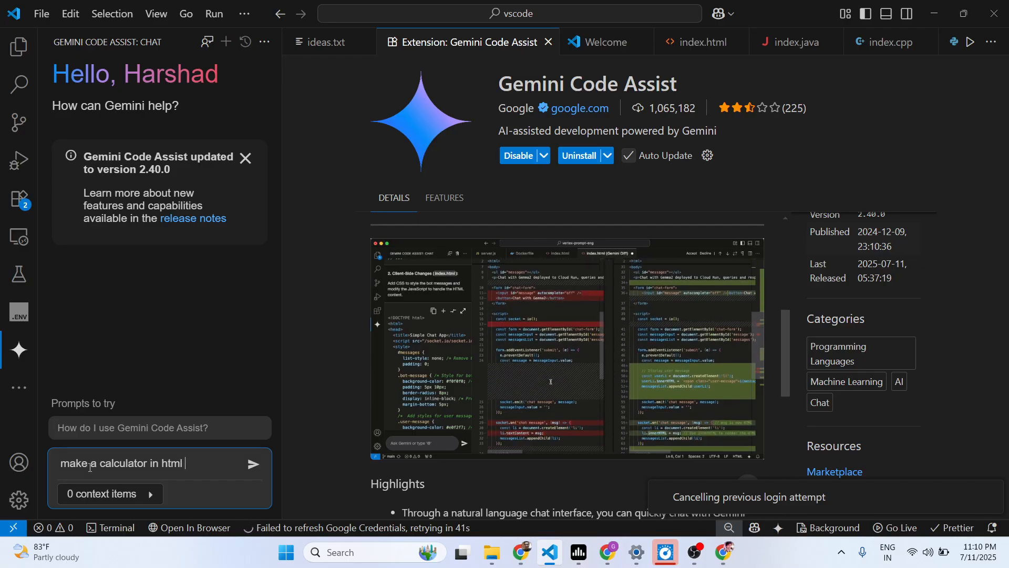
Send the calculator request and scroll through Gemini's generated response.
left_click(253, 464)
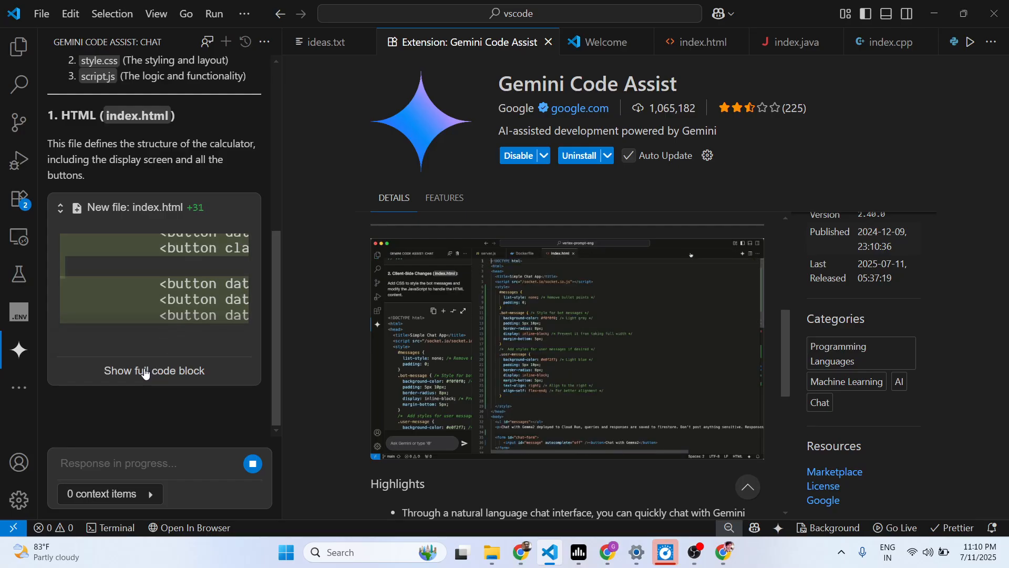
scroll("down", 3)
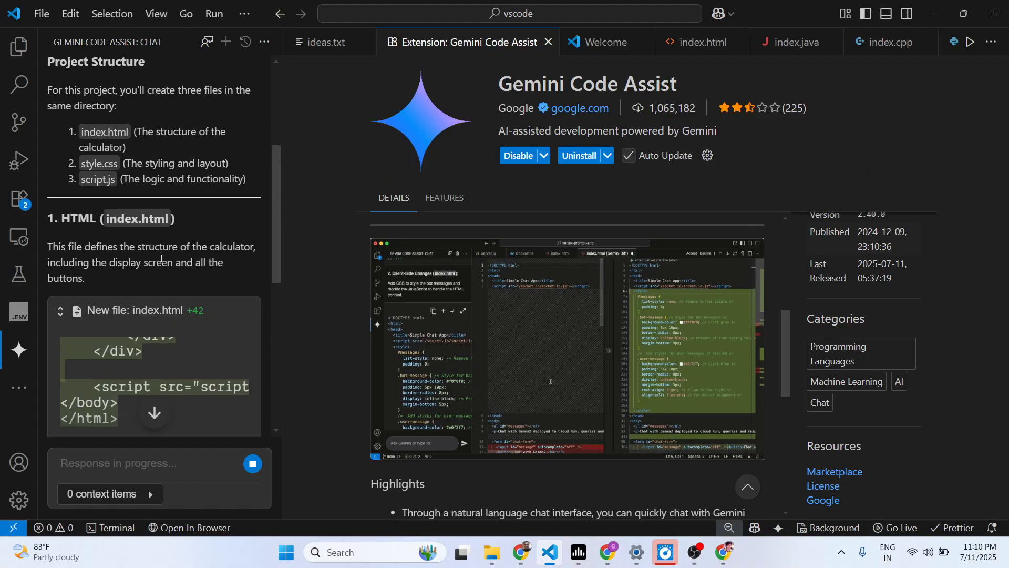
scroll("down", 3)
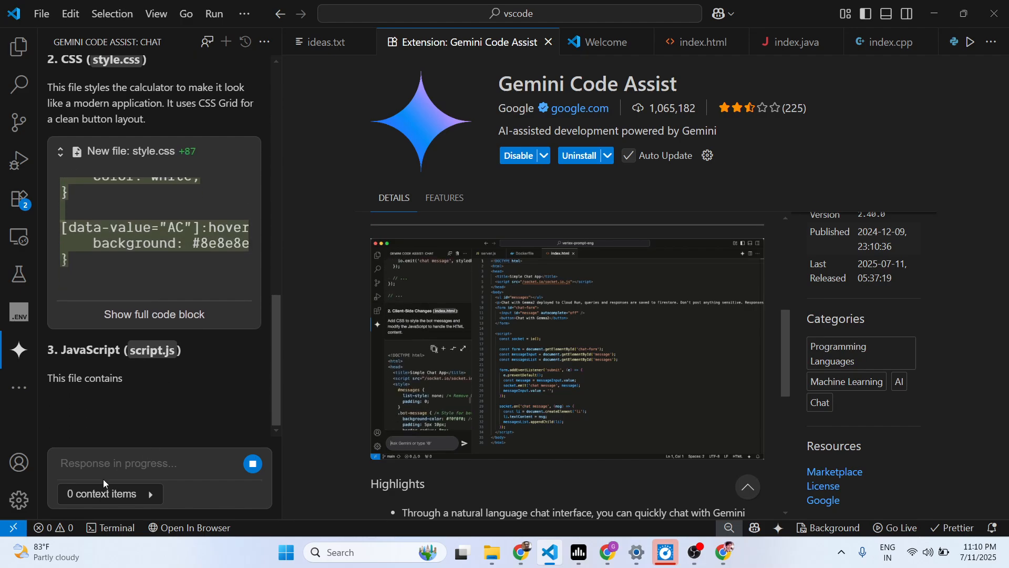
scroll("down", 3)
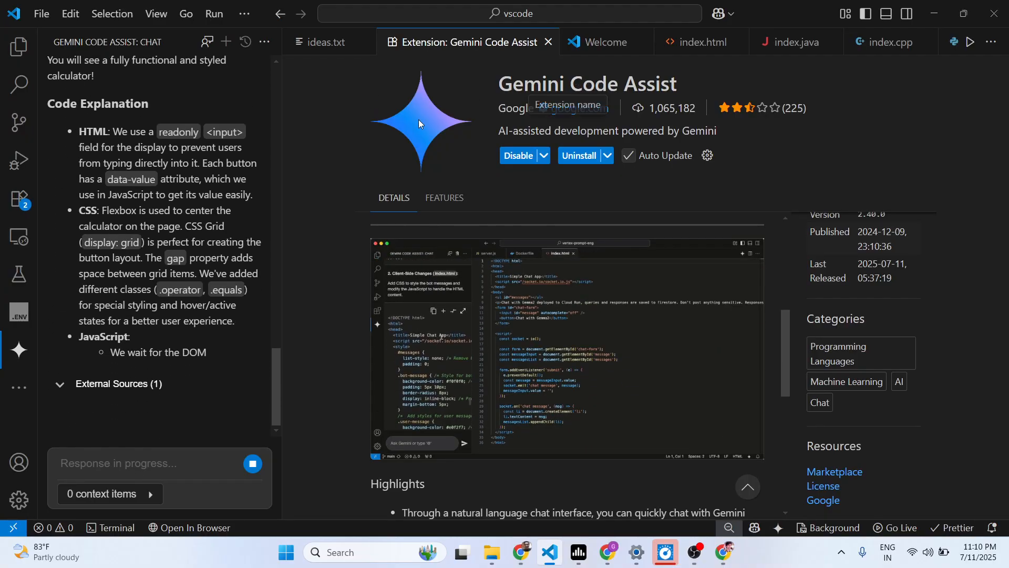
scroll("down", 3)
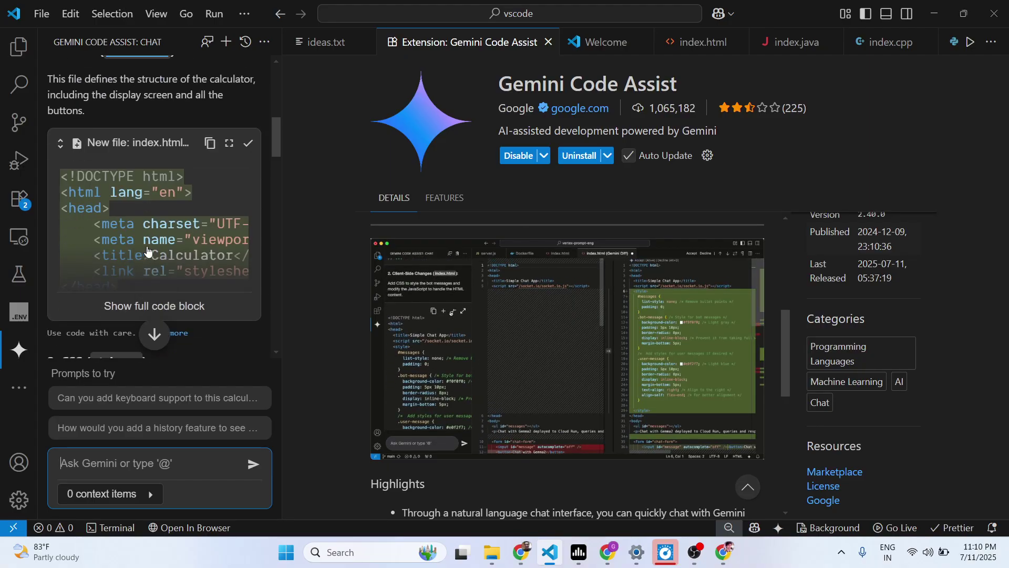
Apply Gemini's index.html, style.css and script.js, then view the unstyled calculator in Chrome.
left_click(700, 42)
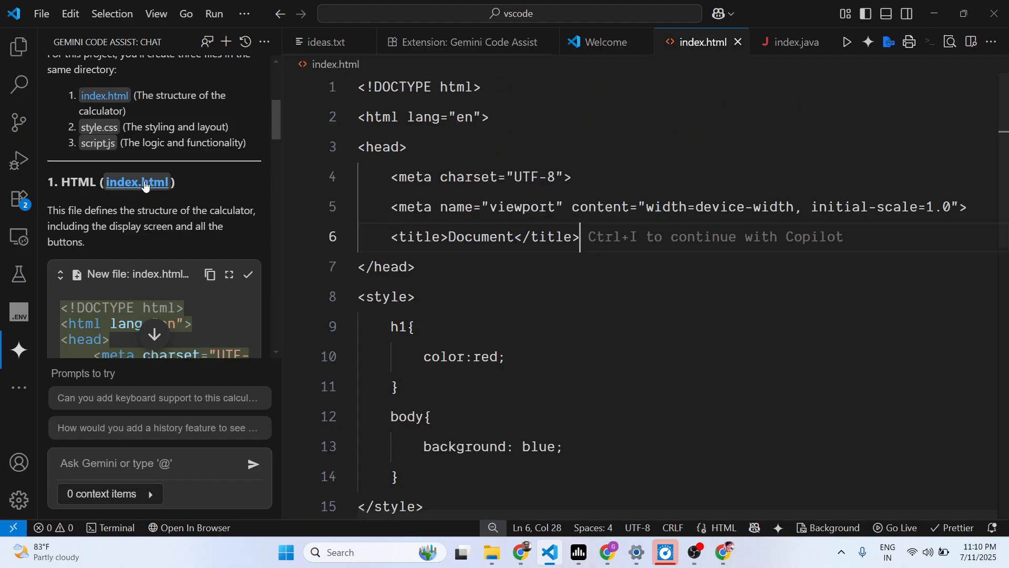
scroll("down", 3)
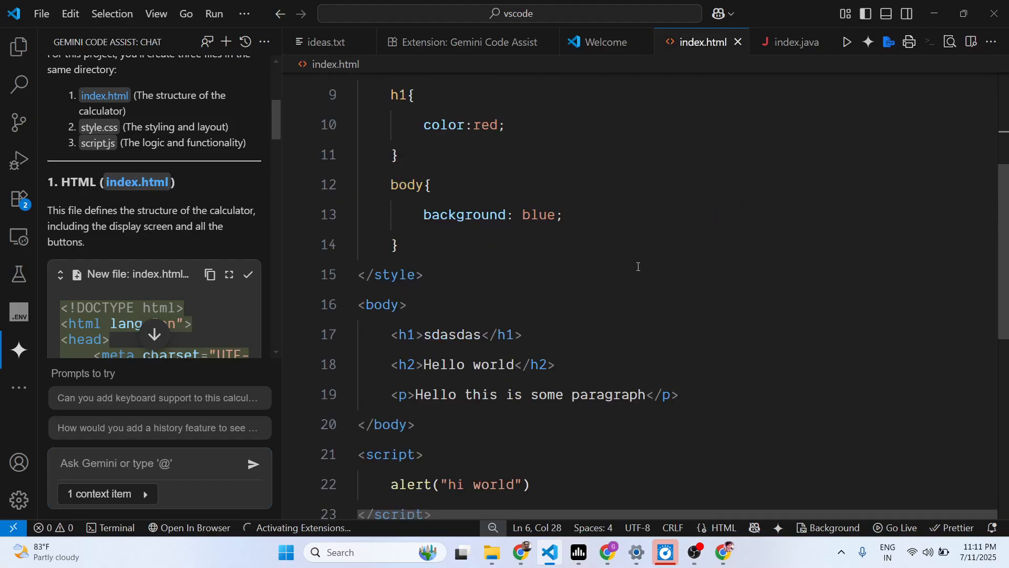
scroll("down", 3)
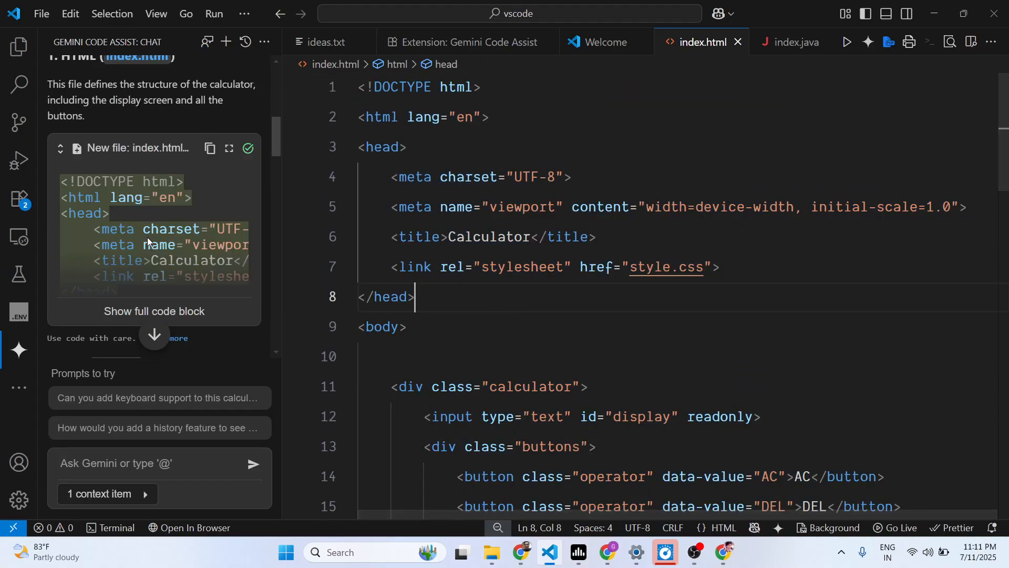
left_click(248, 257)
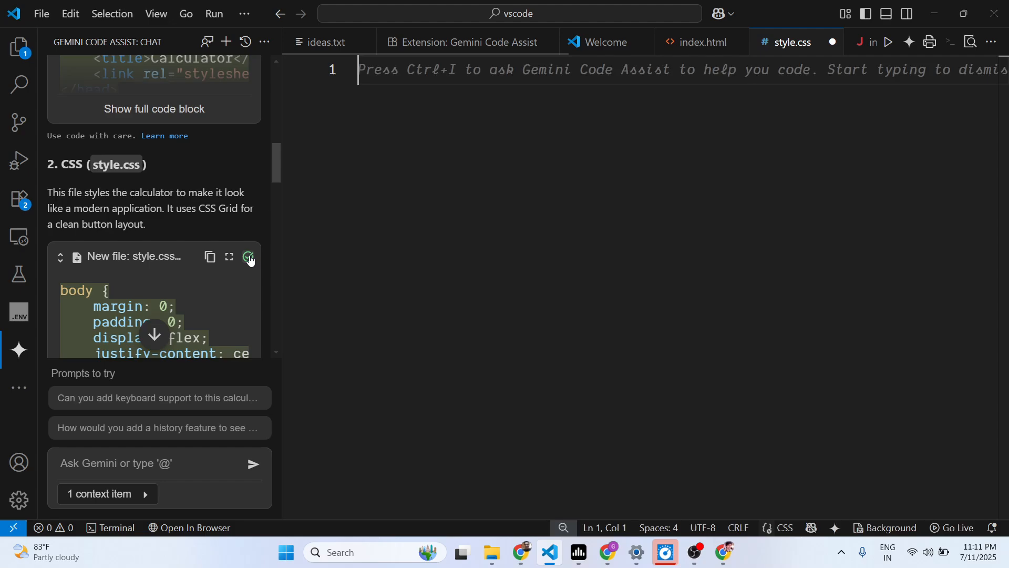
left_click(247, 257)
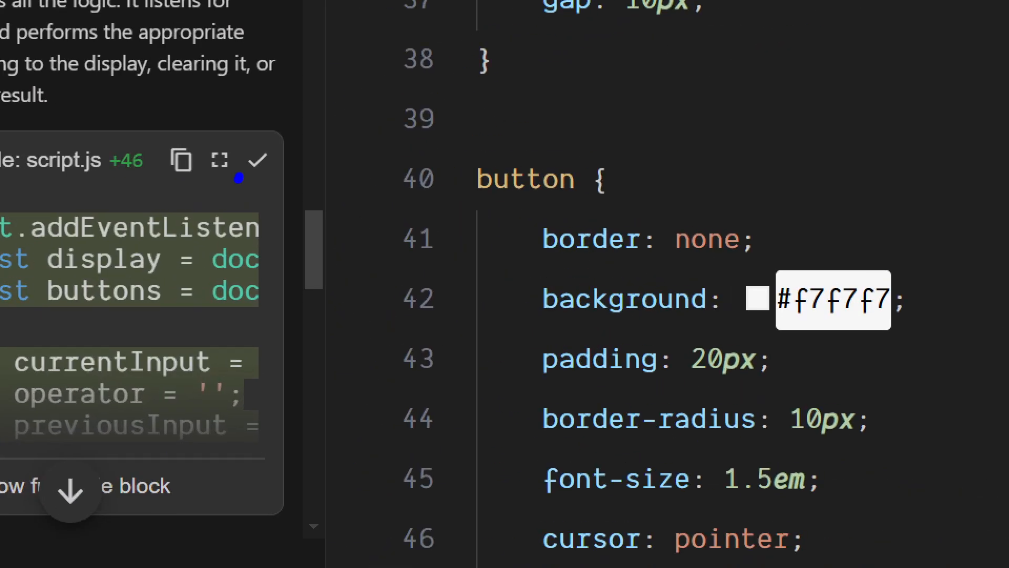
left_click(260, 161)
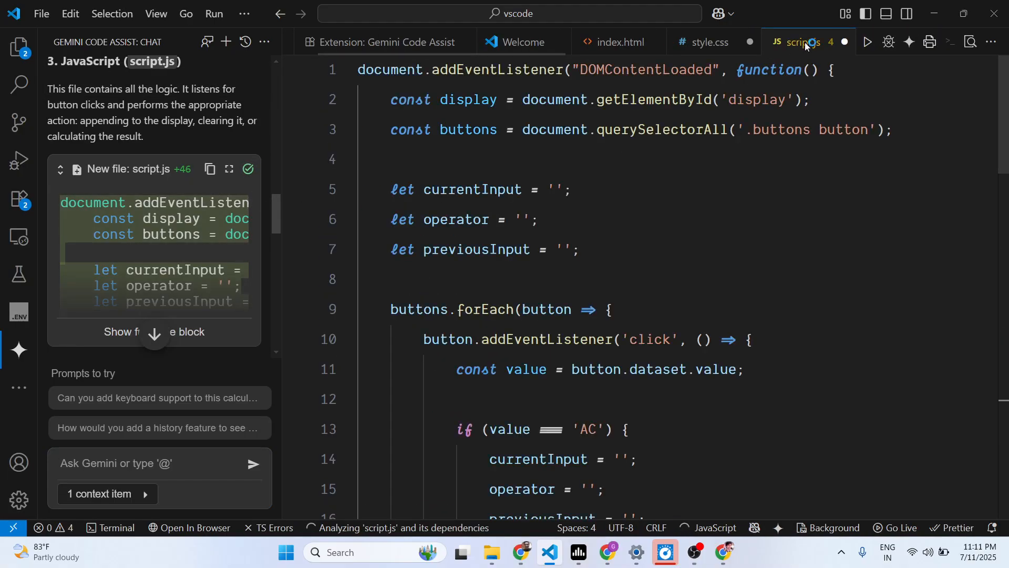
left_click(621, 42)
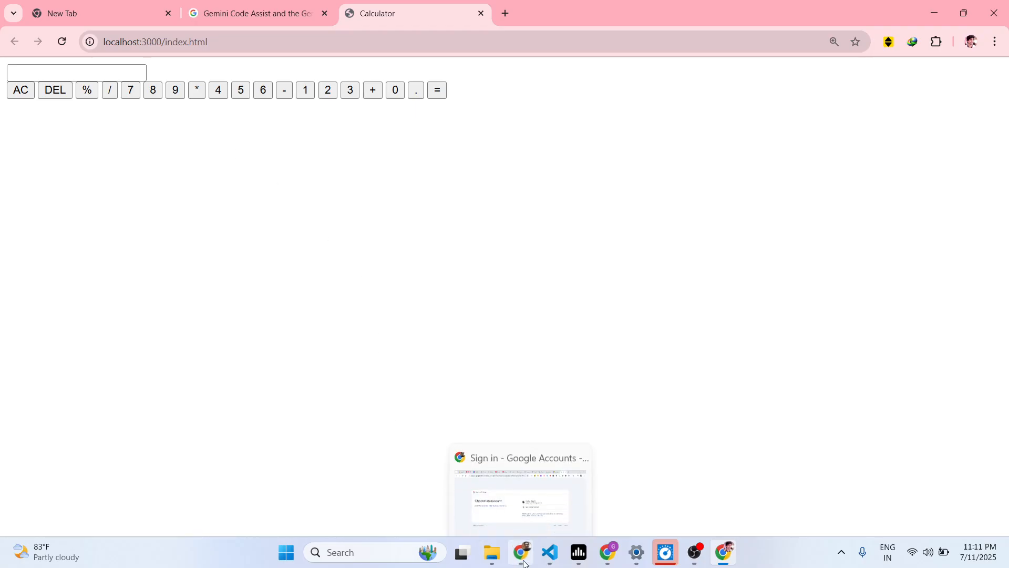
Inspect the page to show style.css and script.js 404 errors in the console.
left_click(549, 552)
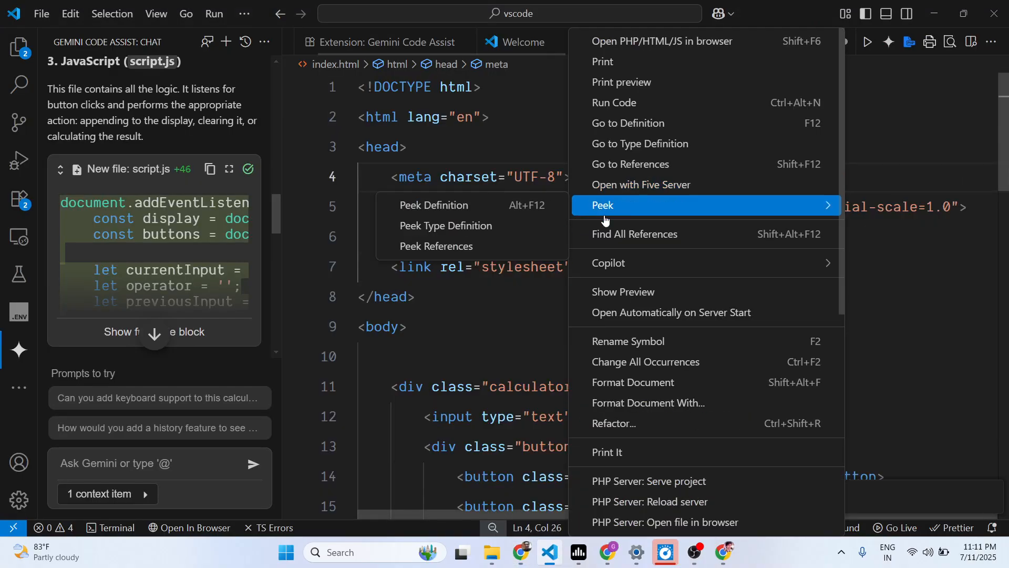
mouse_move(676, 41)
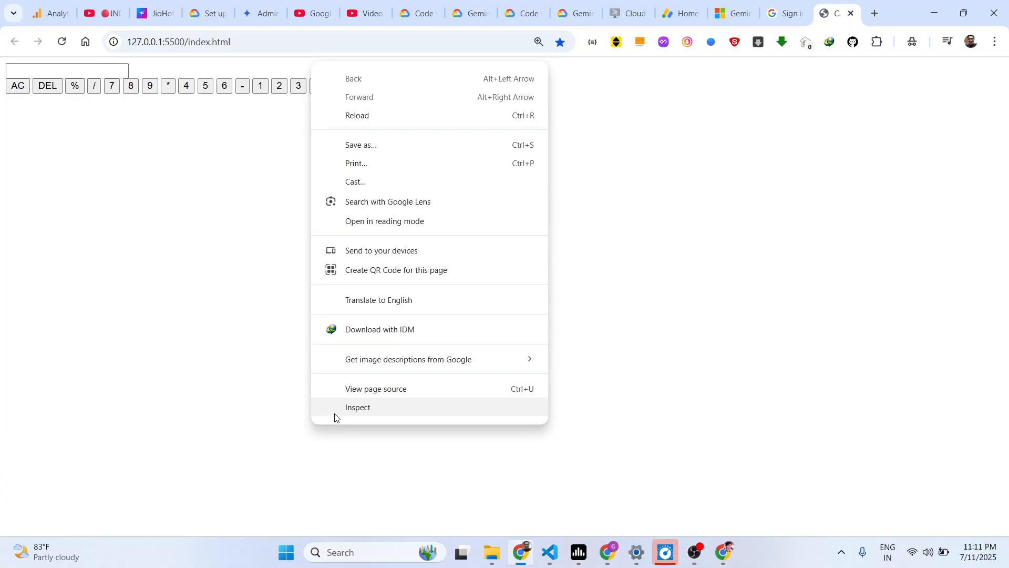
left_click(358, 407)
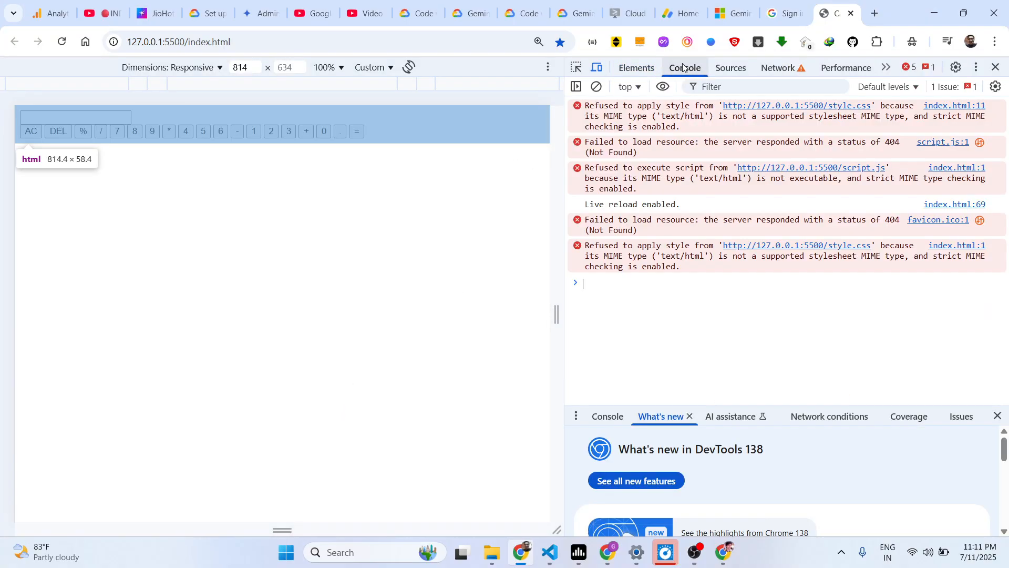
left_click(550, 551)
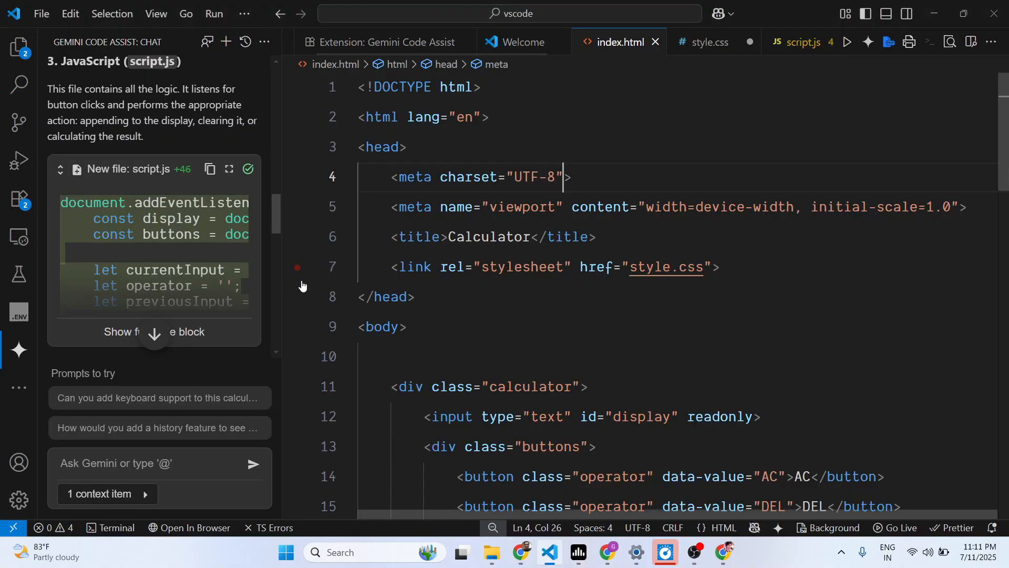
Copy all of style.css into a <style> block inside index.html.
left_click(711, 42)
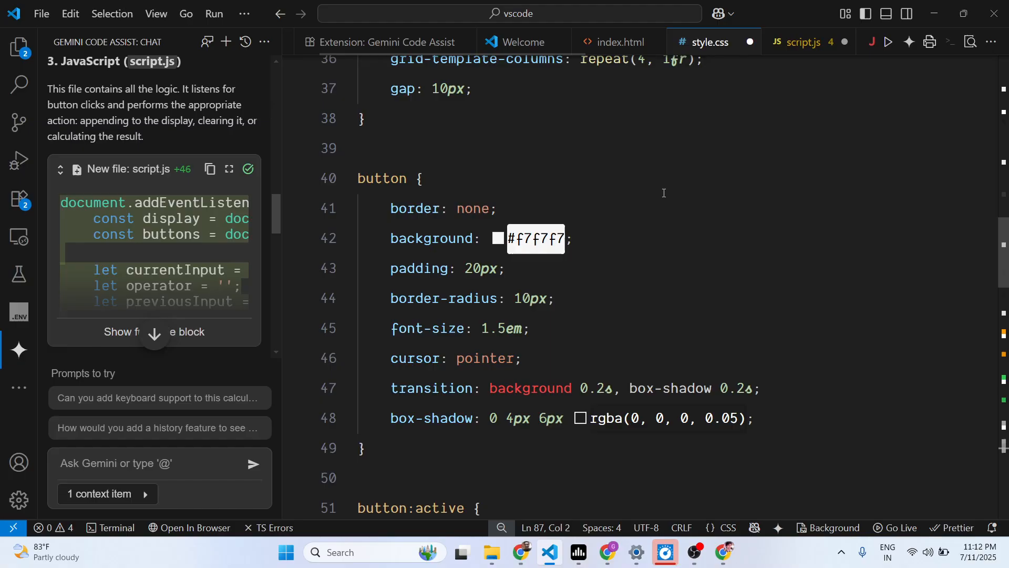
key("Ctrl+a")
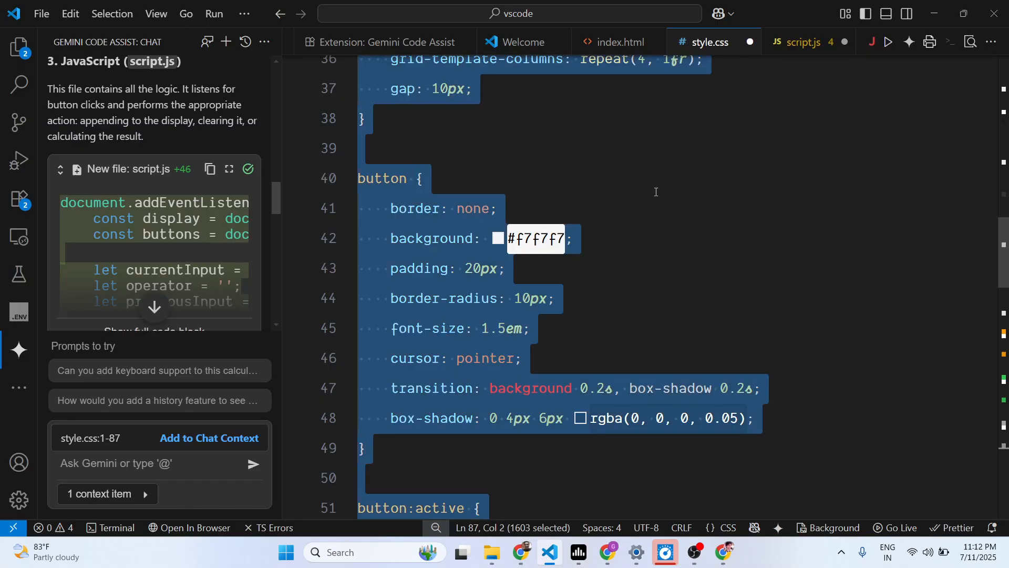
left_click(620, 42)
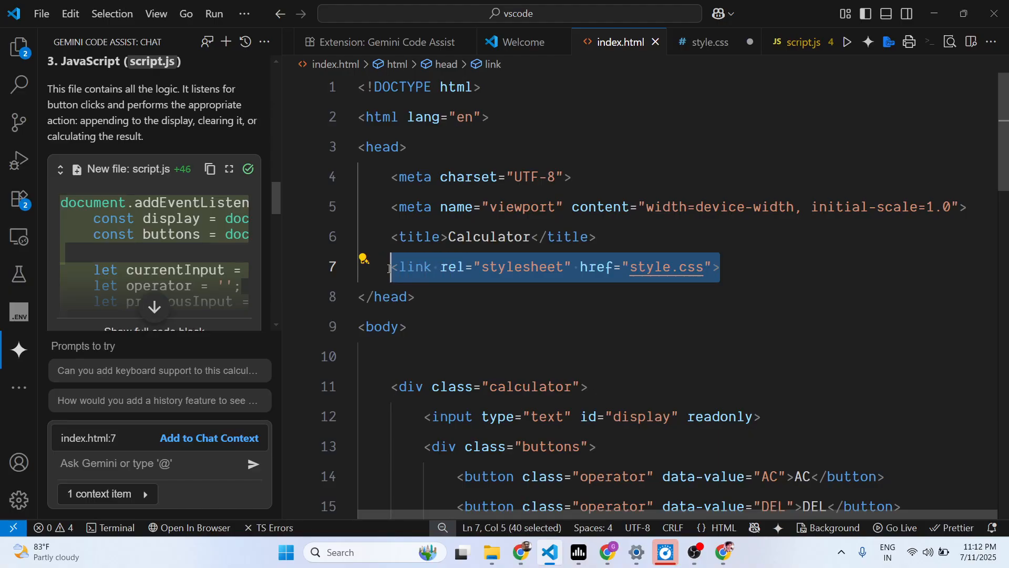
type("style>")
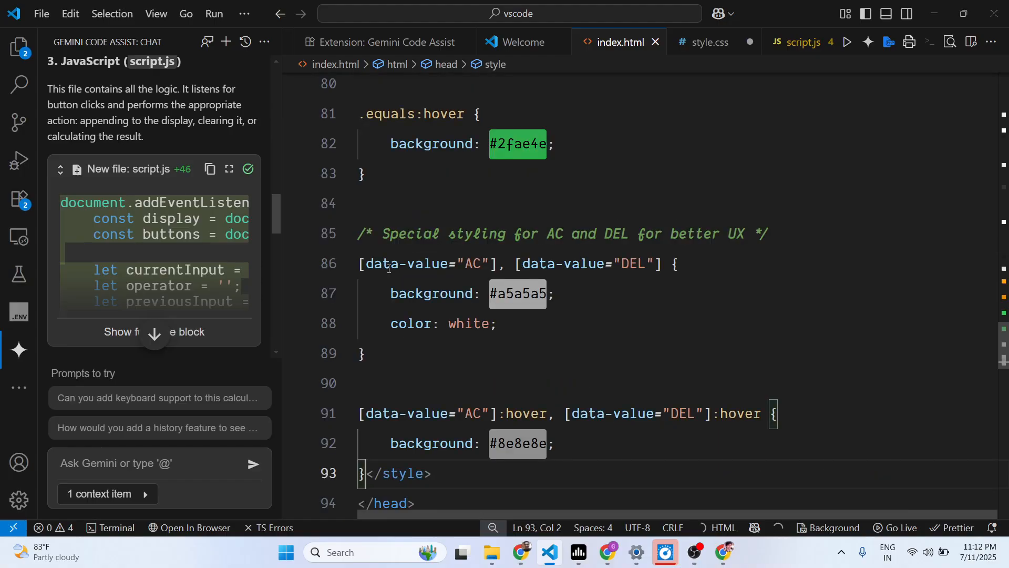
scroll("down", 3)
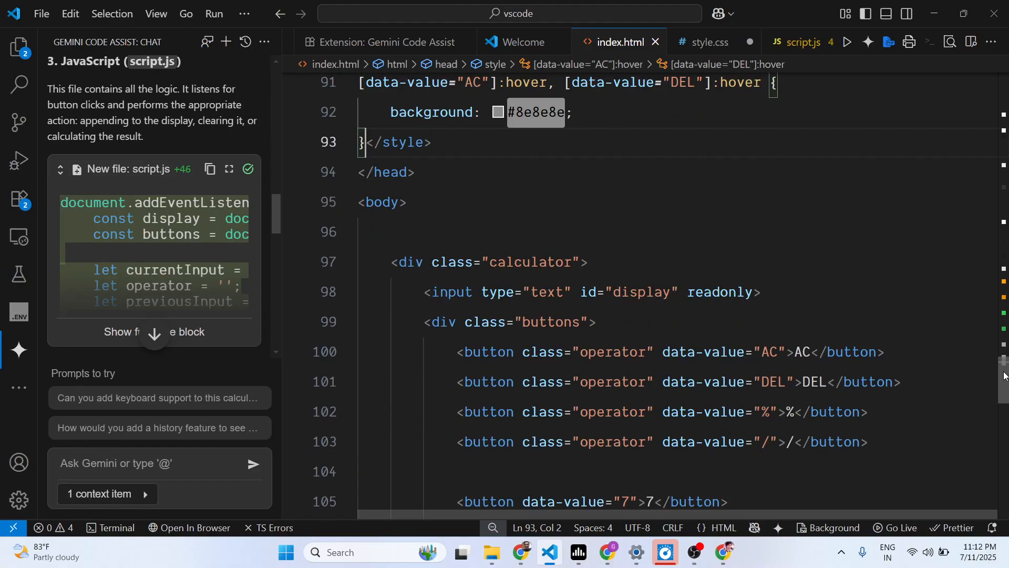
Paste script.js inline into index.html in place of its script tag.
left_click(804, 42)
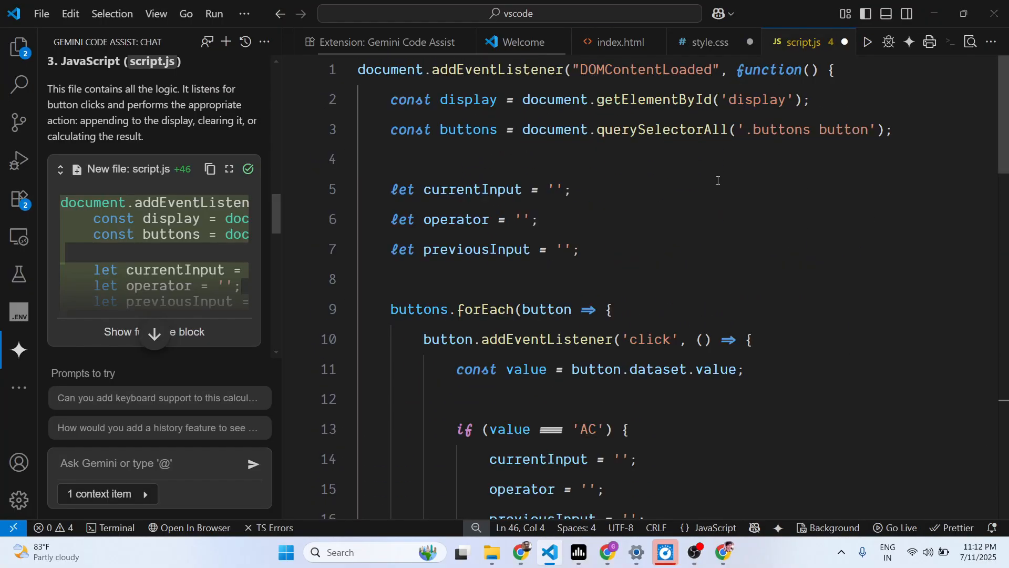
key("Ctrl+a")
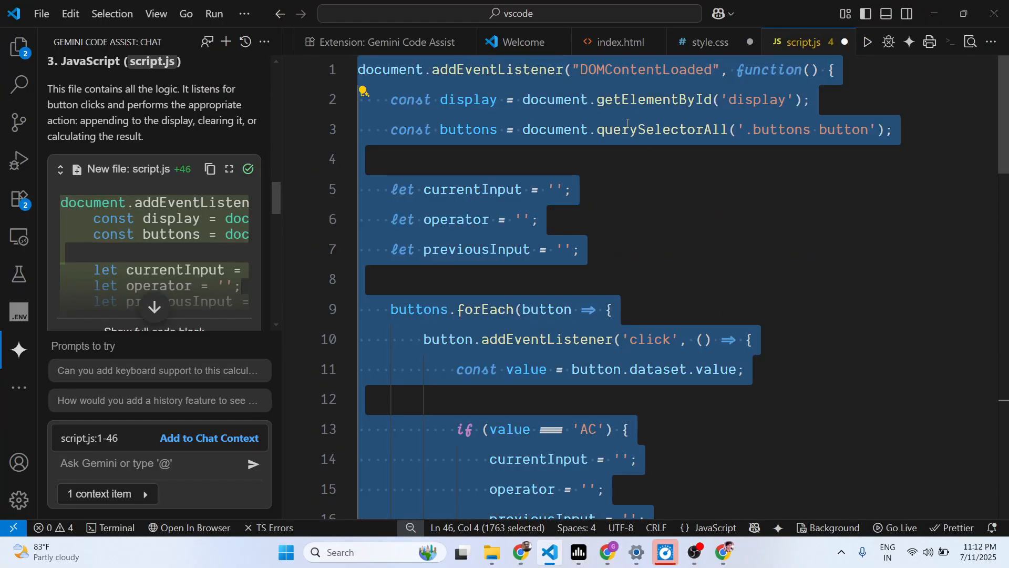
left_click(618, 42)
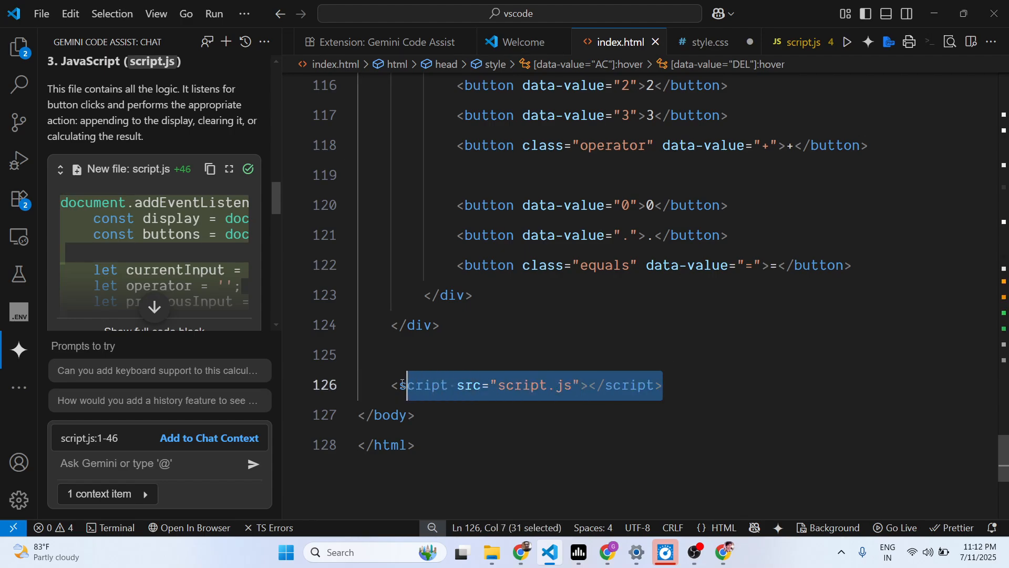
key("Delete")
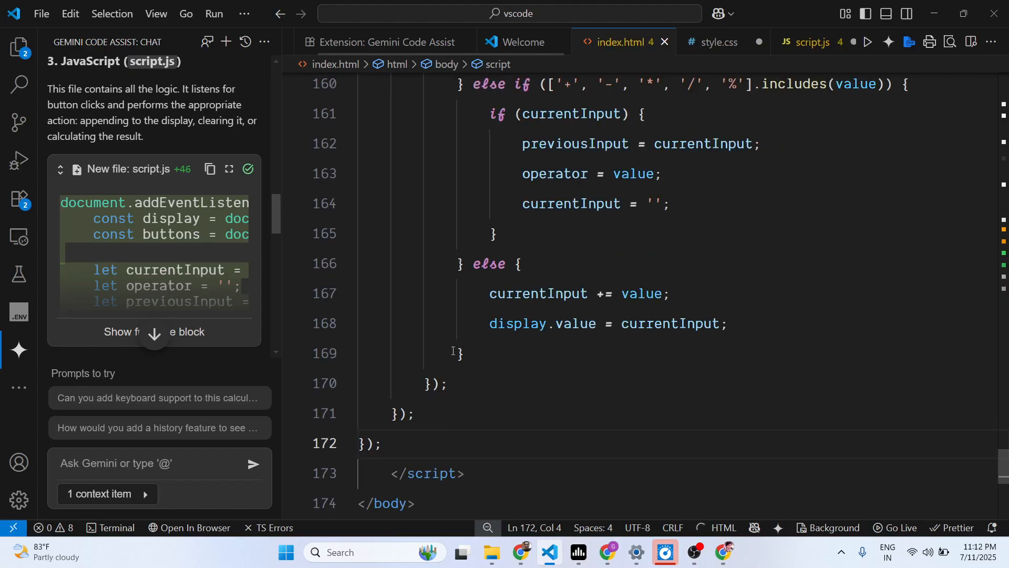
Serve the project locally with PHP Server from the editor's context menu.
right_click(452, 350)
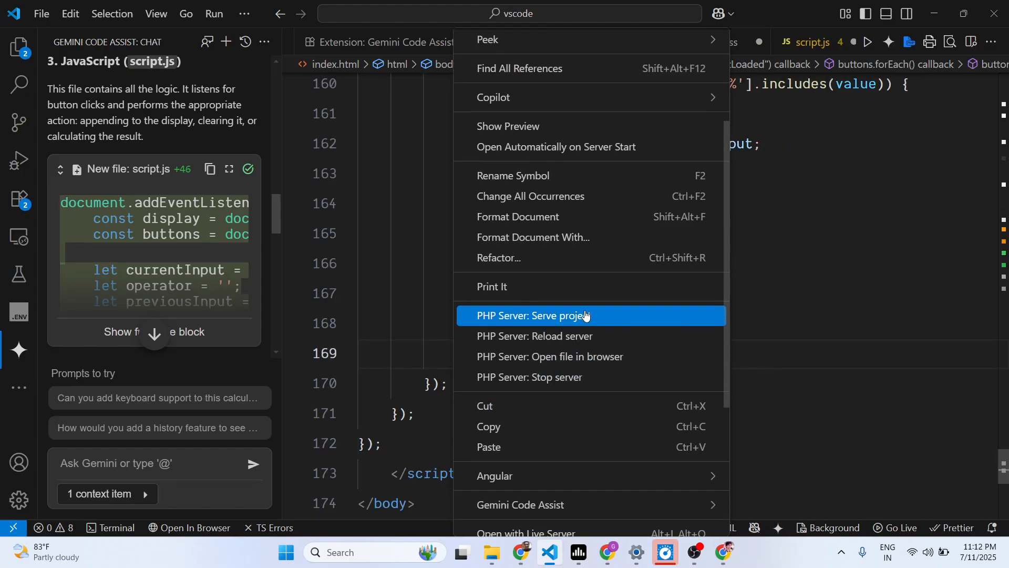
left_click(533, 315)
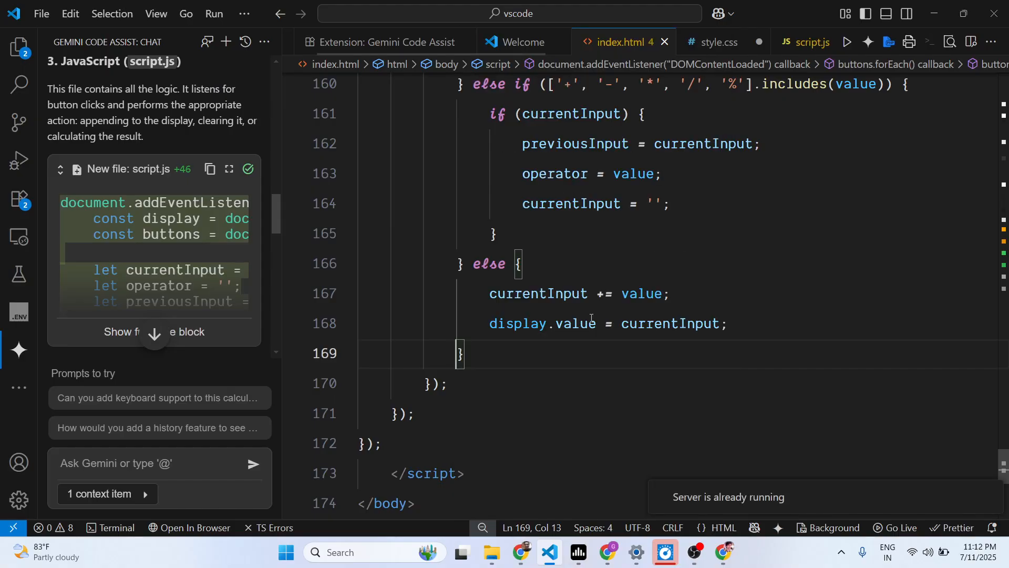
right_click(591, 324)
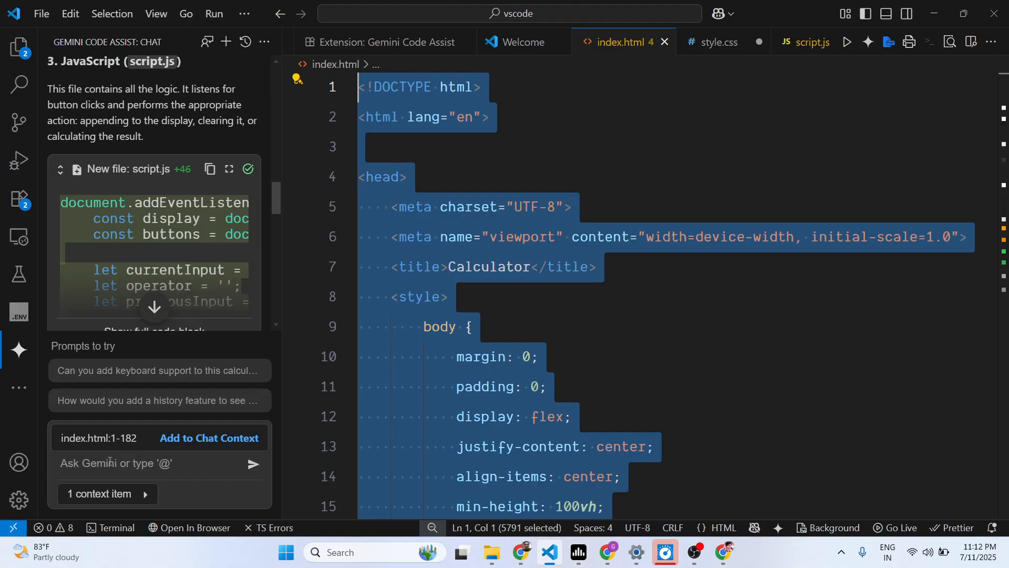
Ask Gemini to modify the calculator into a different UI and review its dark neumorphic style reply.
type("modify this code to")
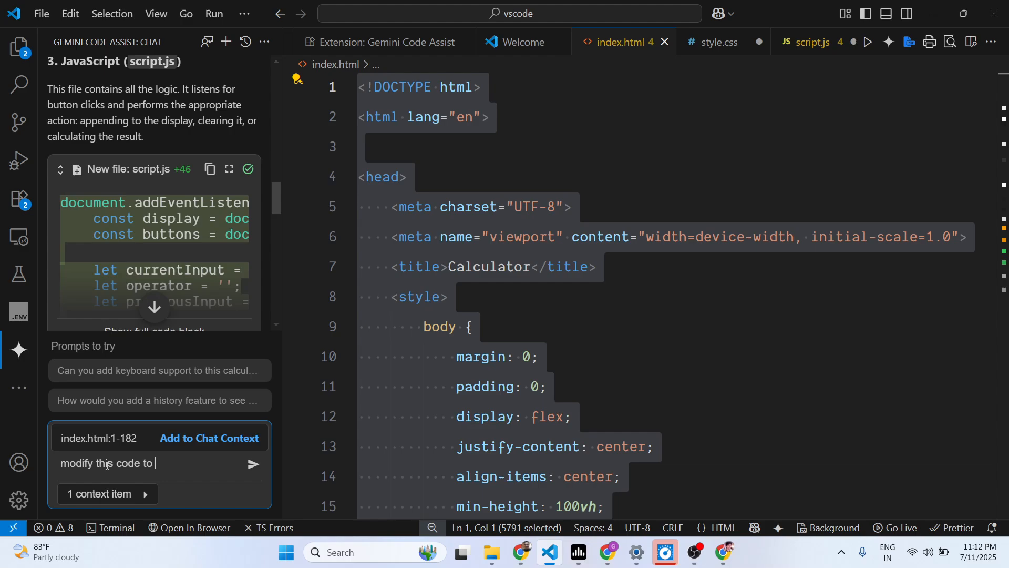
type("create a")
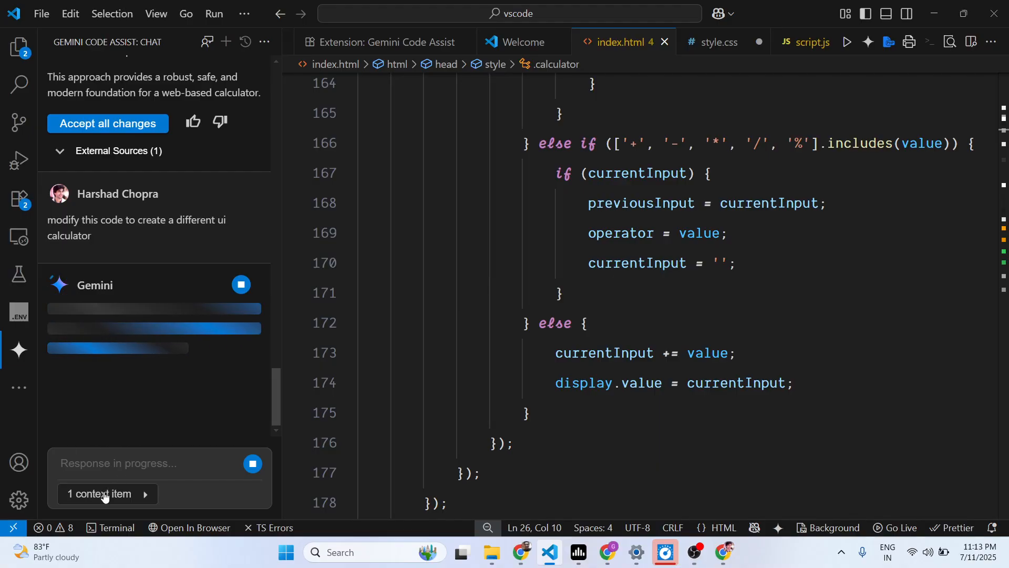
left_click(107, 493)
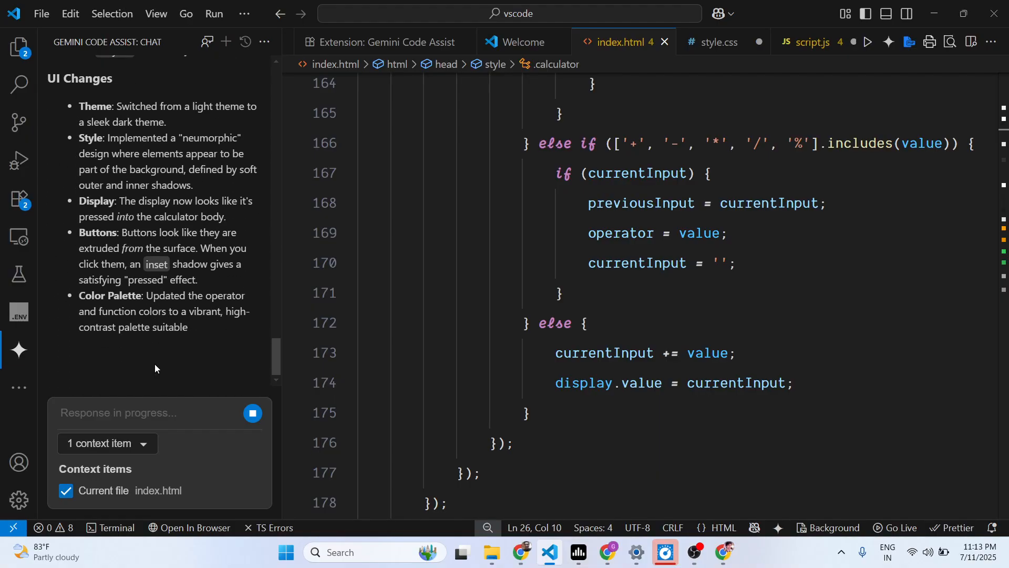
scroll("down", 3)
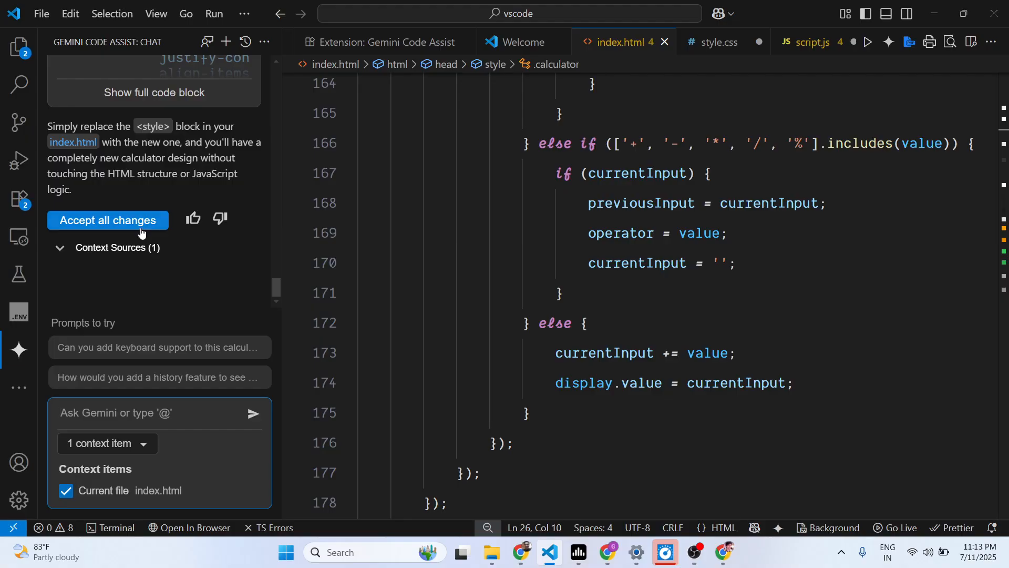
Serve the project with PHP Server from the editor's context menu.
right_click(664, 257)
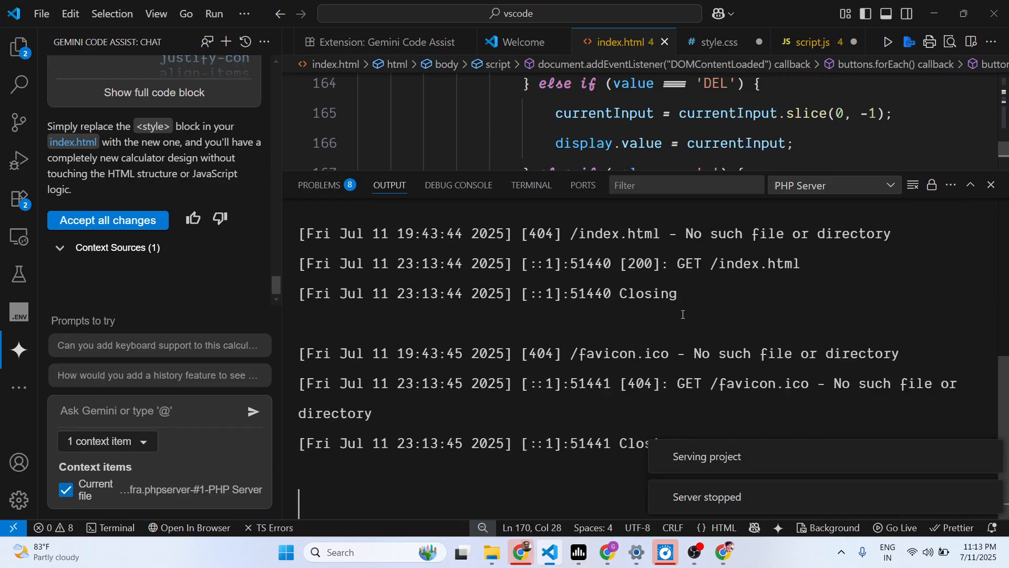
mouse_move(666, 315)
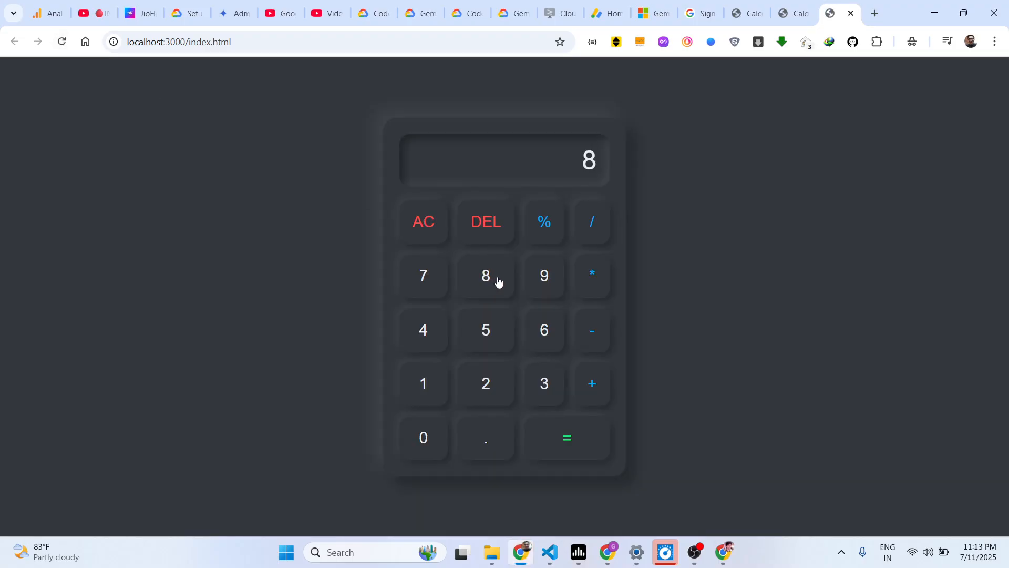
Enter a digit on the dark calculator, then go to freemediatools.com and scroll its services.
left_click(545, 330)
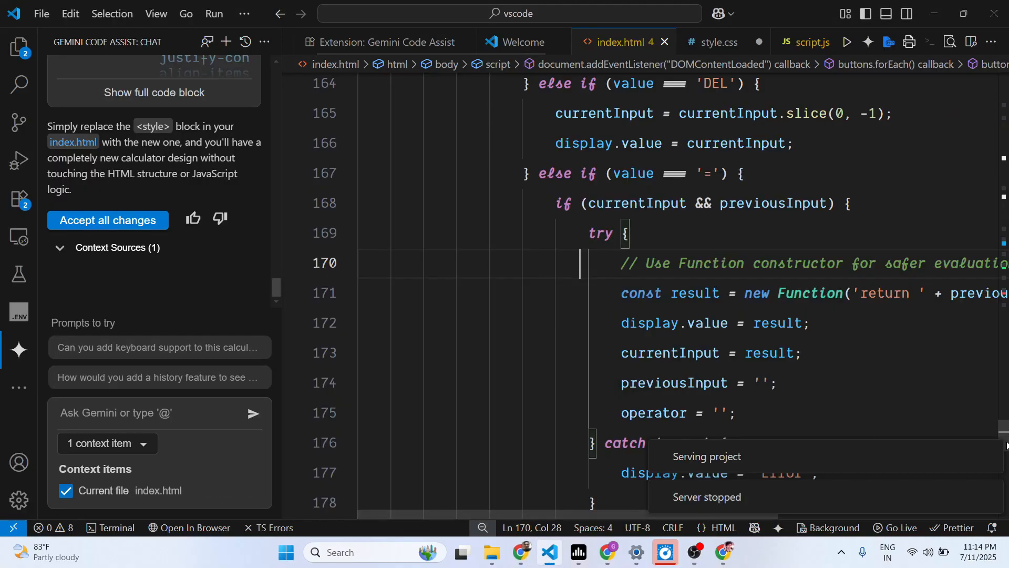
left_click(391, 42)
type("f")
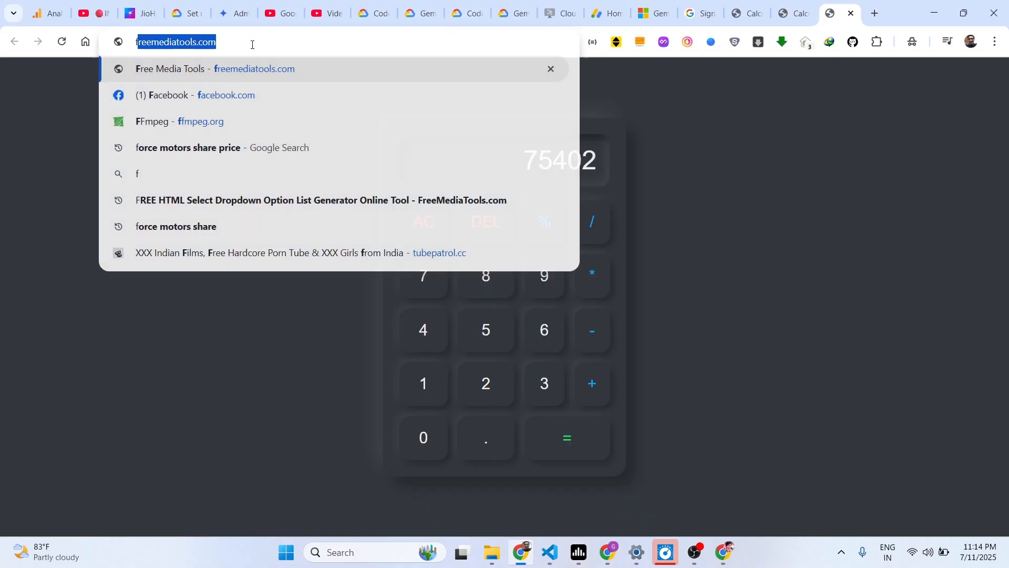
key("Enter")
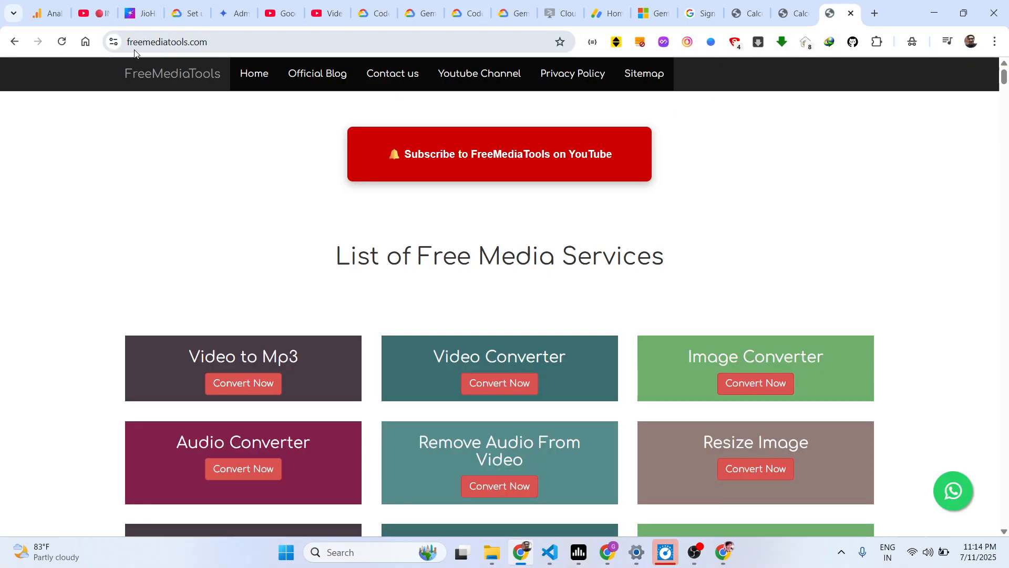
scroll("down", 3)
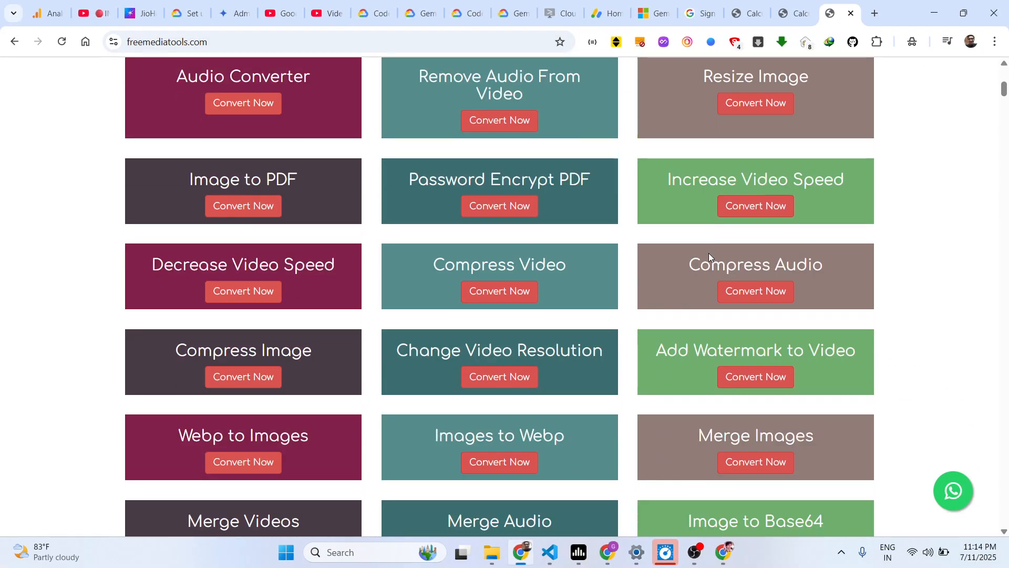